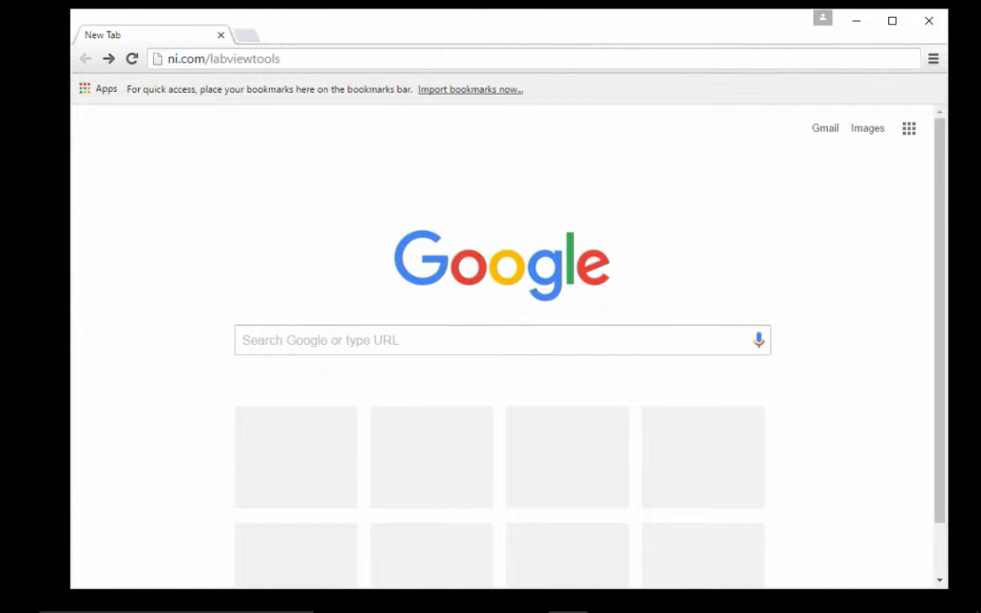
Step: Search the LabVIEW Tools Network add-ons on ni.com for 'delacor'
key("Return")
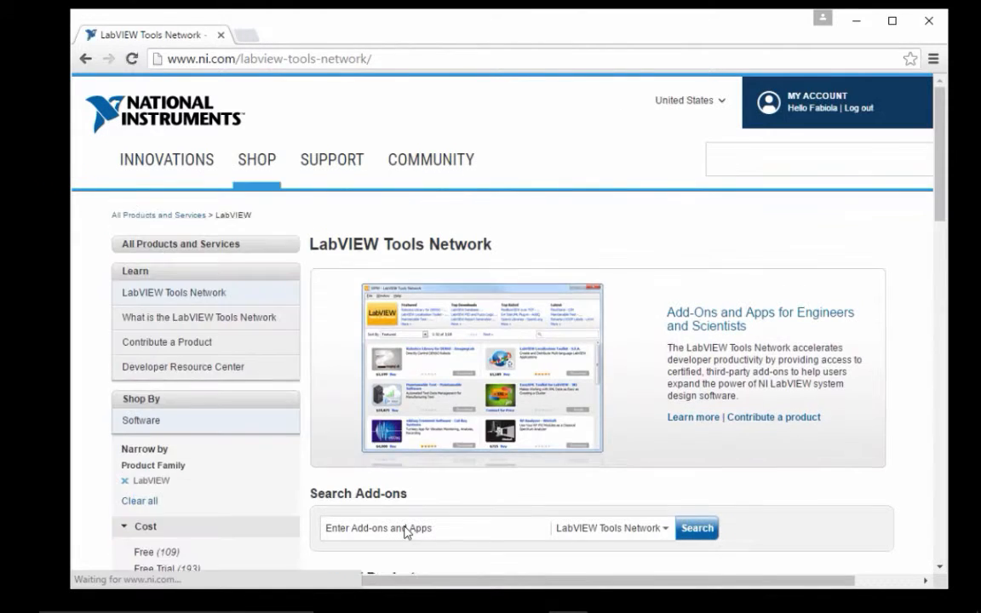
type("delacor")
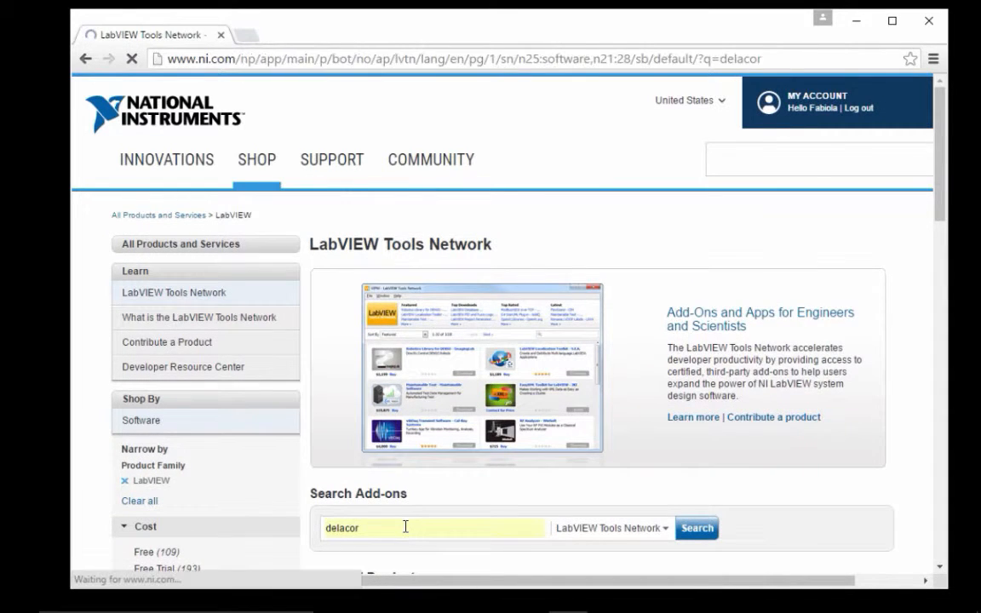
left_click(696, 528)
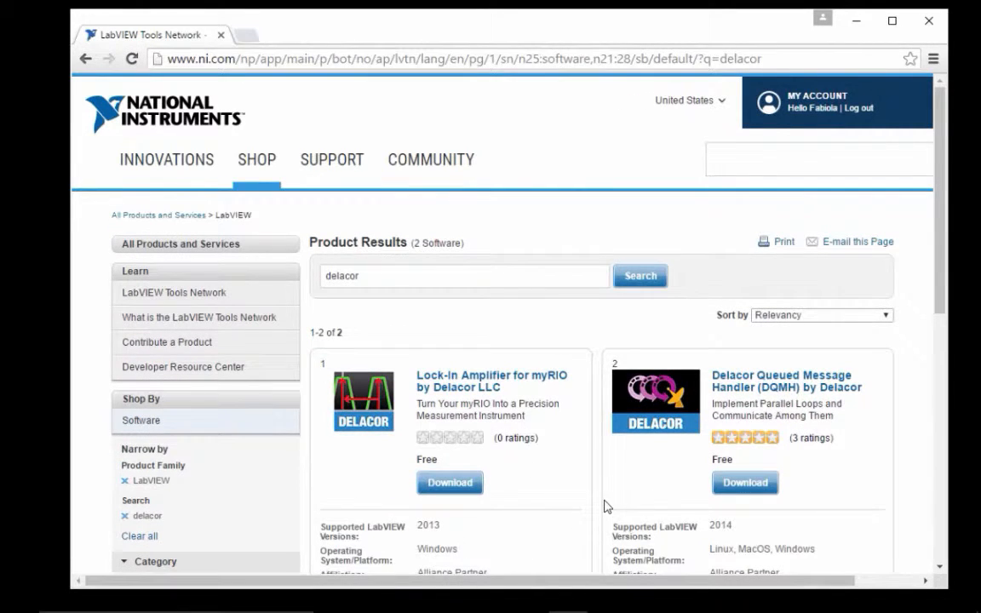
mouse_move(678, 443)
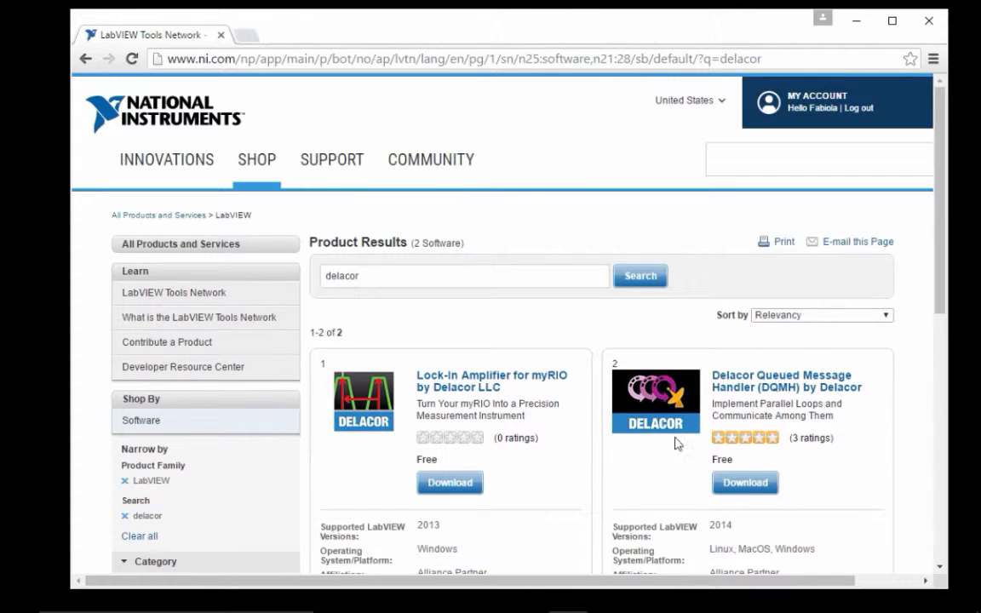
Step: Start the download of the Delacor Queued Message Handler (DQMH) add-on from the results
left_click(744, 483)
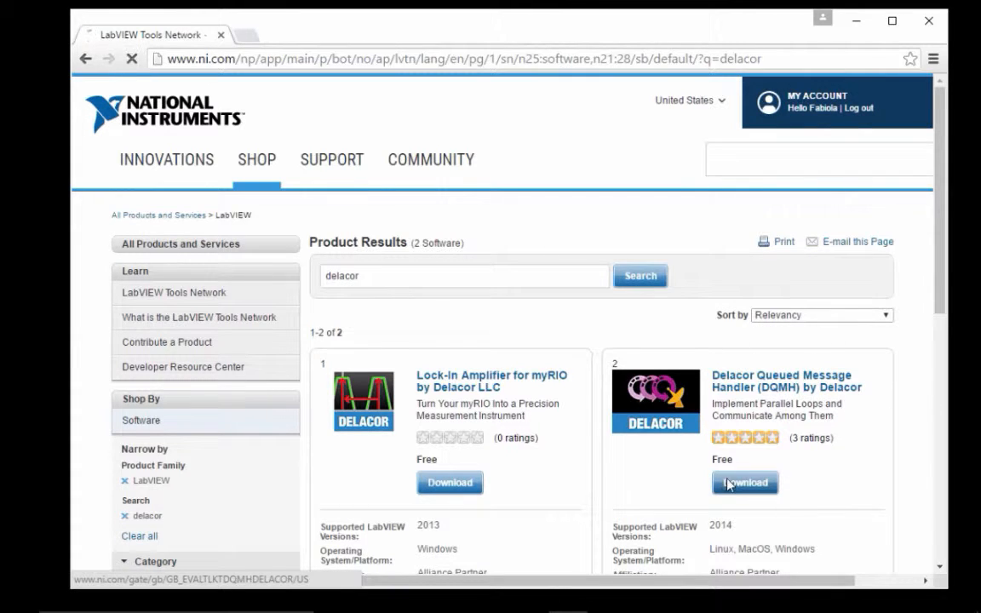
left_click(743, 483)
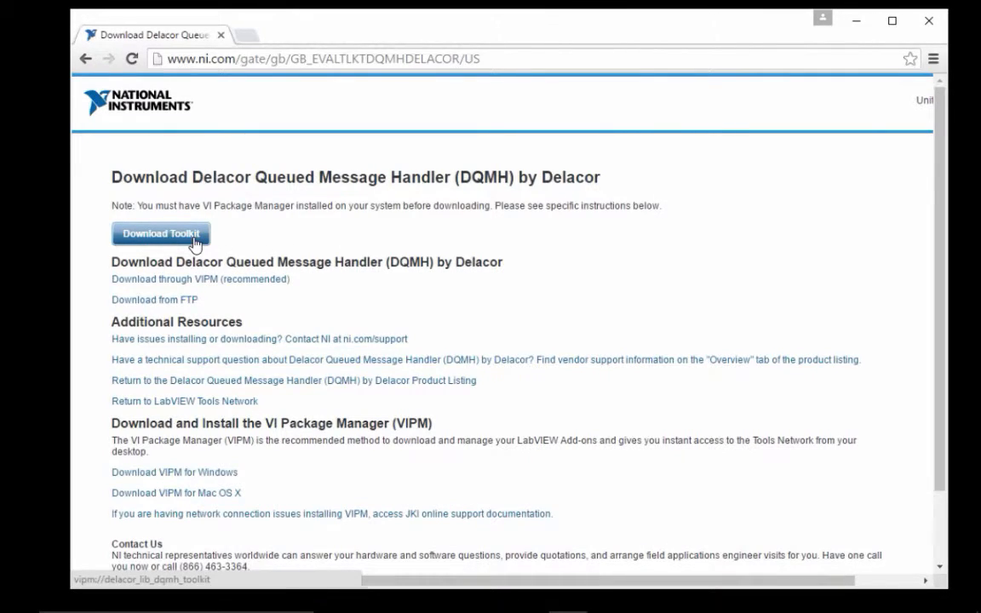
Step: Download the DQMH toolkit through VI Package Manager and continue to its main package list
left_click(160, 233)
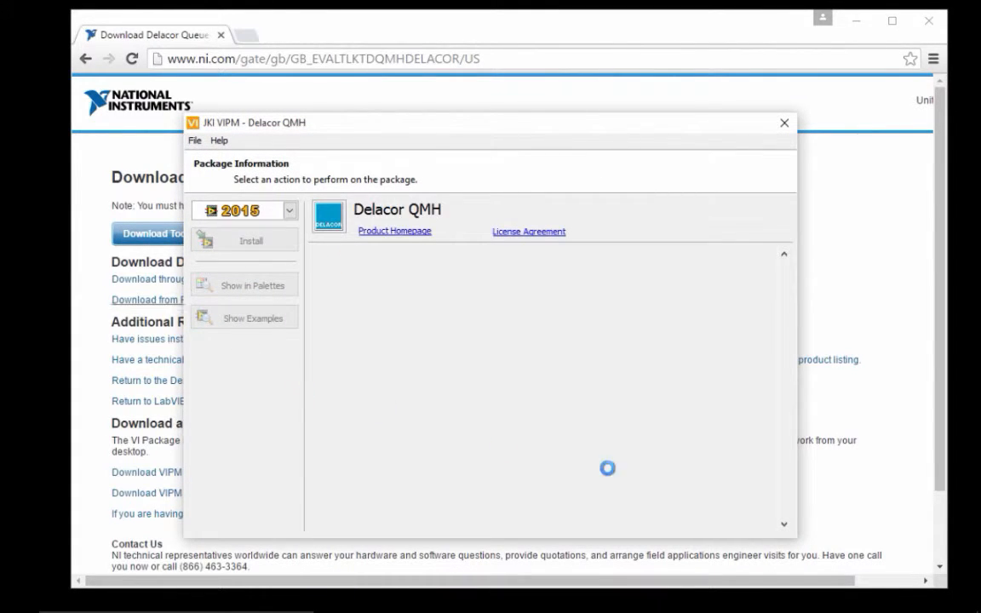
left_click(784, 123)
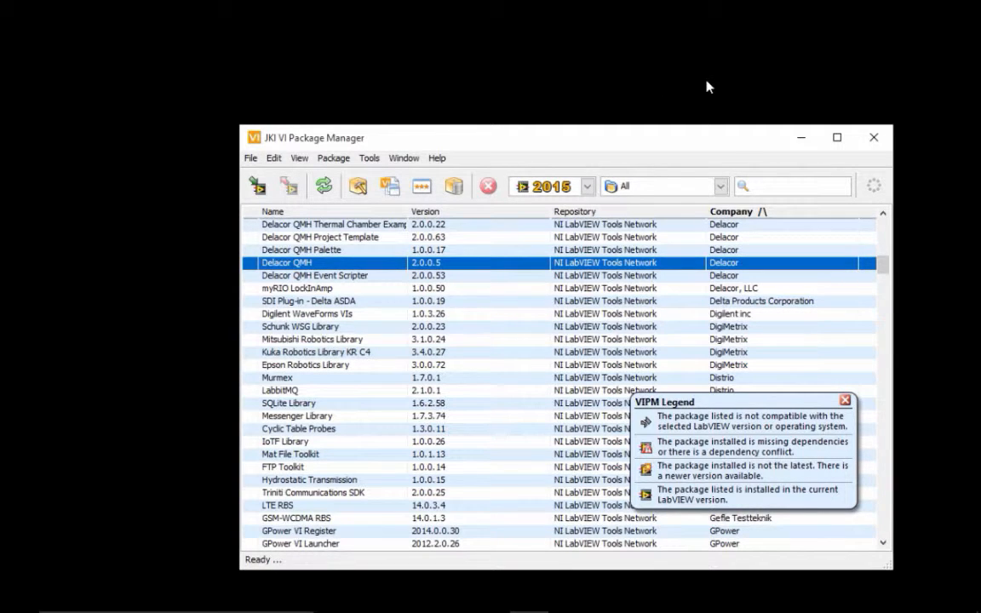
Step: Check the package database for updates and dismiss the no-updates notice
left_click(323, 186)
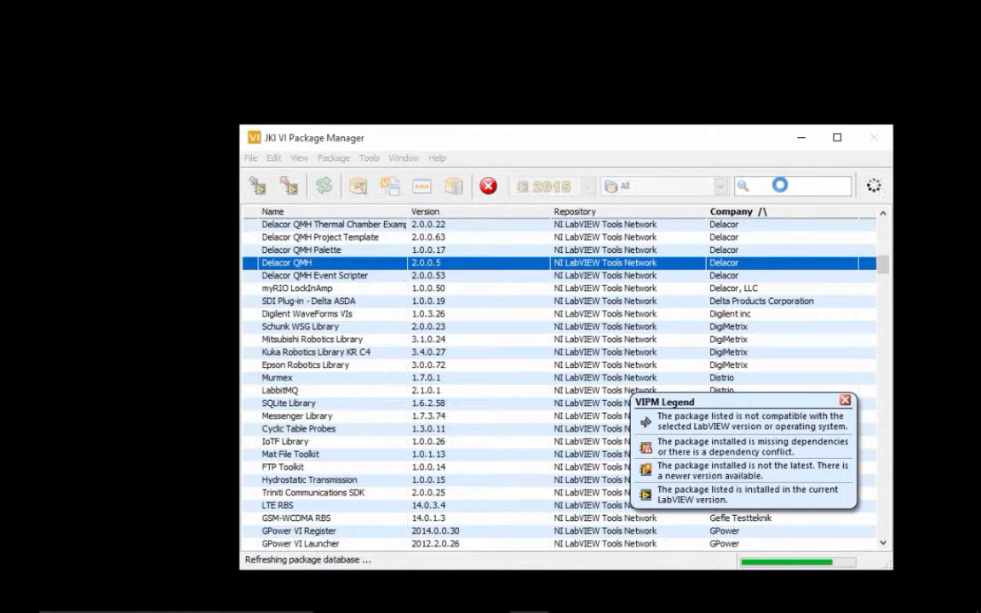
mouse_move(763, 211)
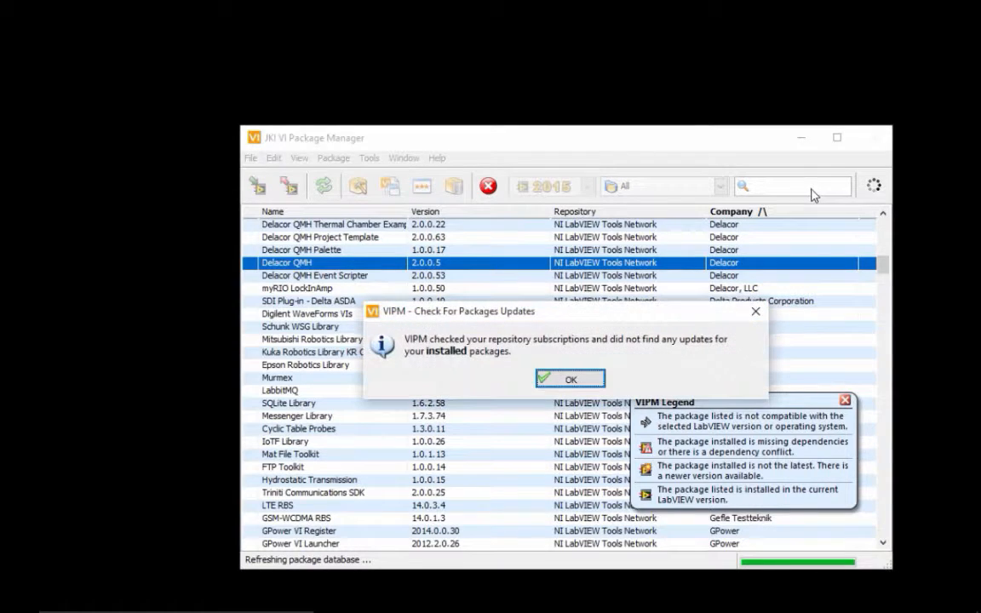
left_click(571, 378)
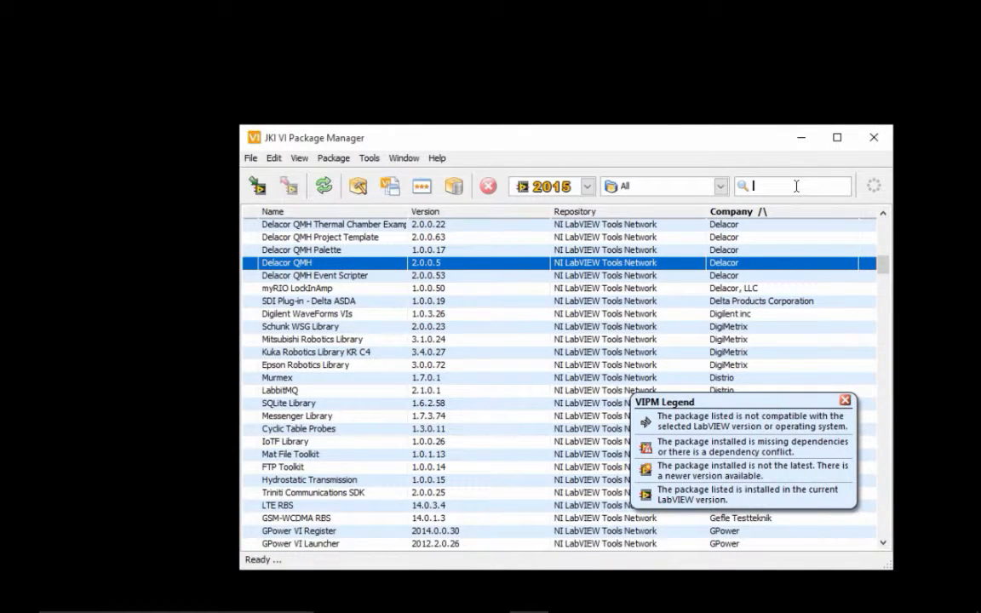
Step: Filter the package list to 'dqmh' and start installing Delacor QMH
type("d")
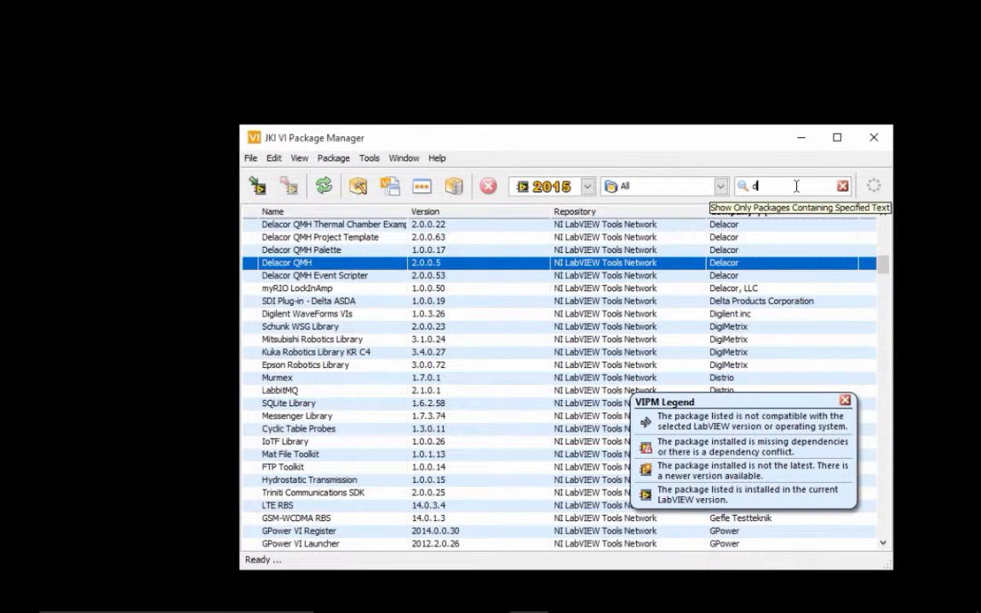
type("qmh")
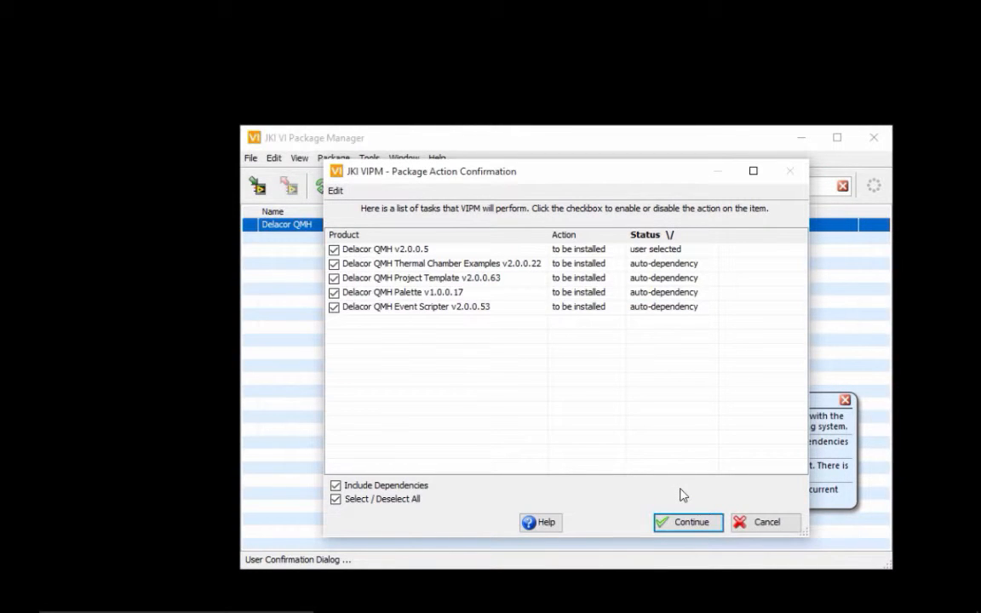
Step: Continue the five-package install, accept the license agreements, and finish once all report no errors
left_click(688, 521)
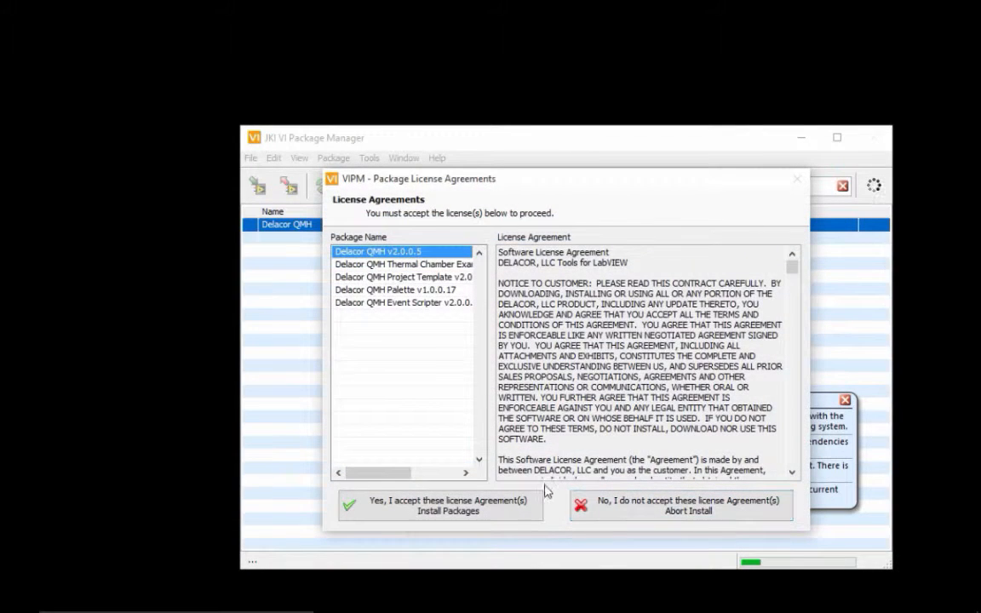
left_click(448, 505)
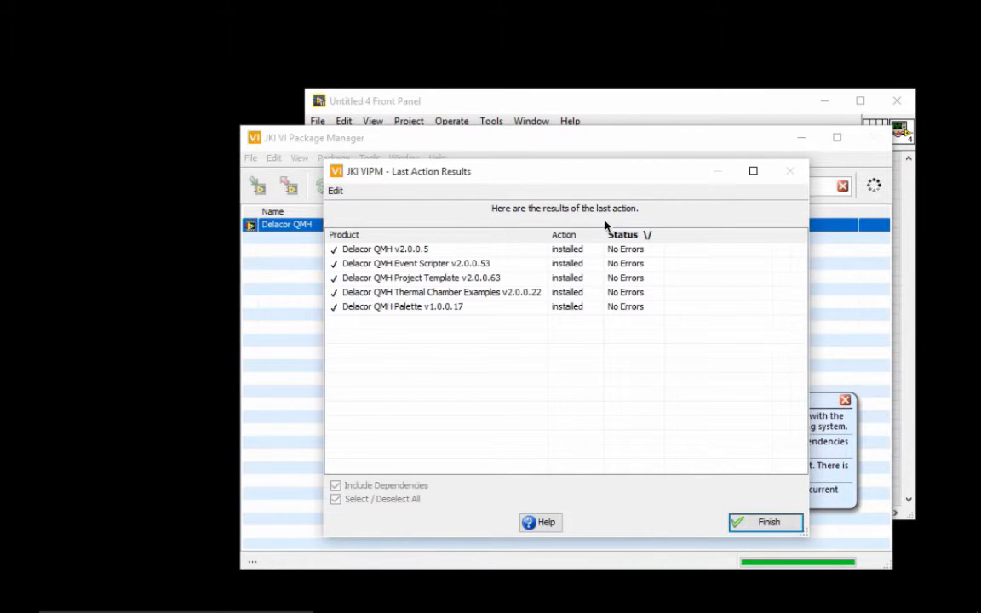
mouse_move(375, 389)
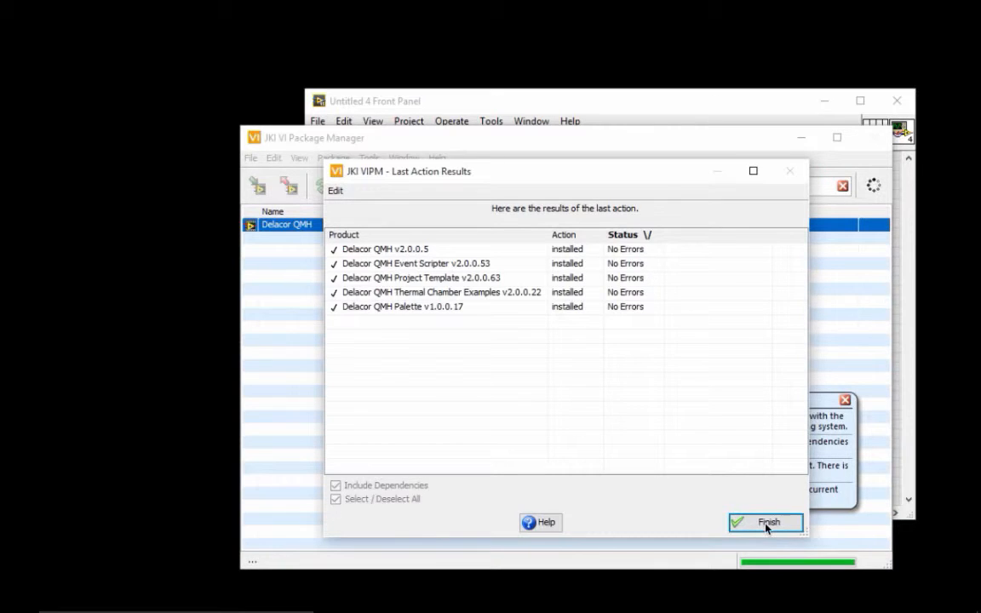
left_click(765, 521)
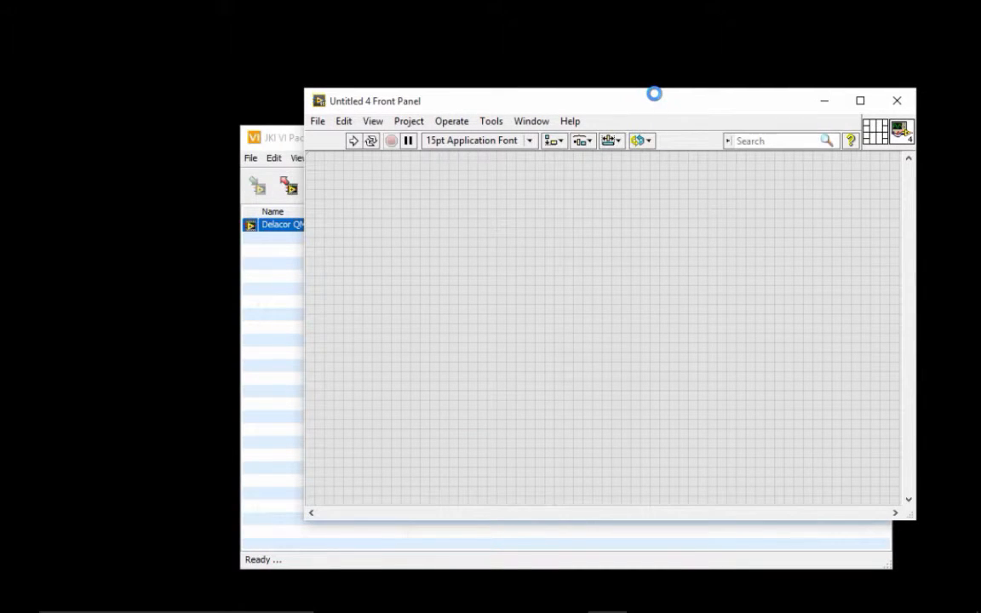
left_click(490, 121)
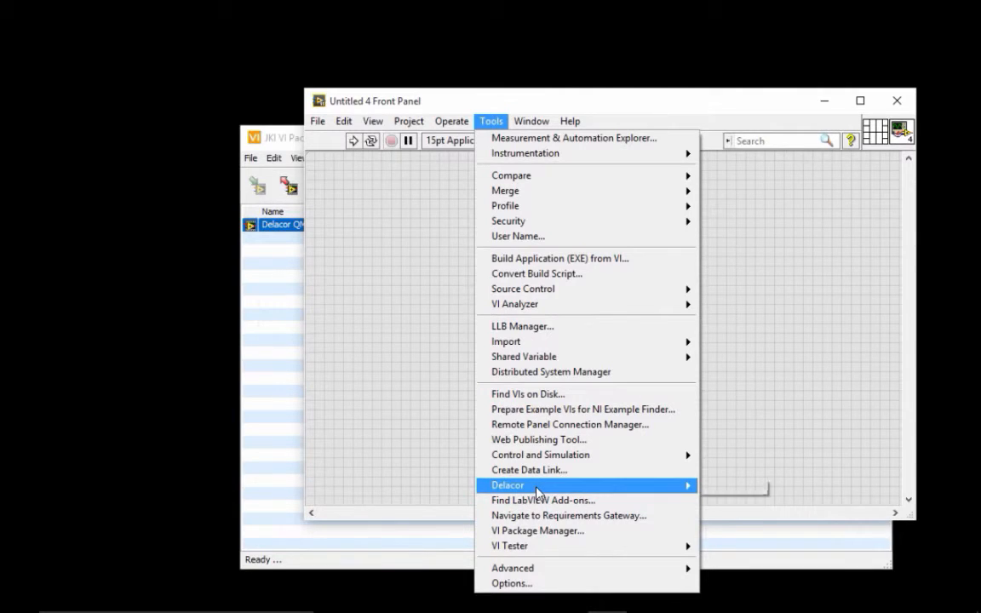
mouse_move(685, 493)
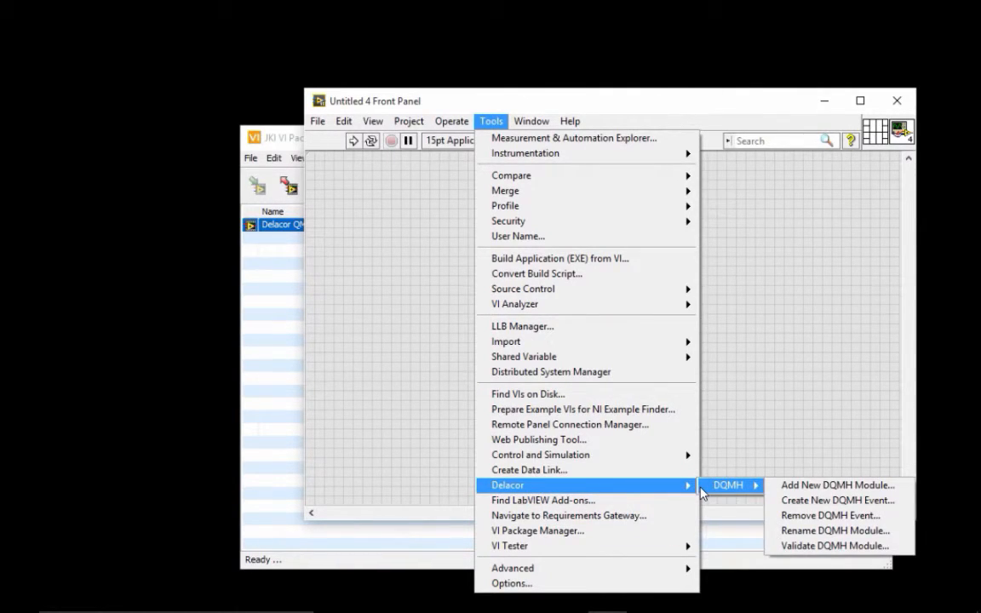
left_click(317, 121)
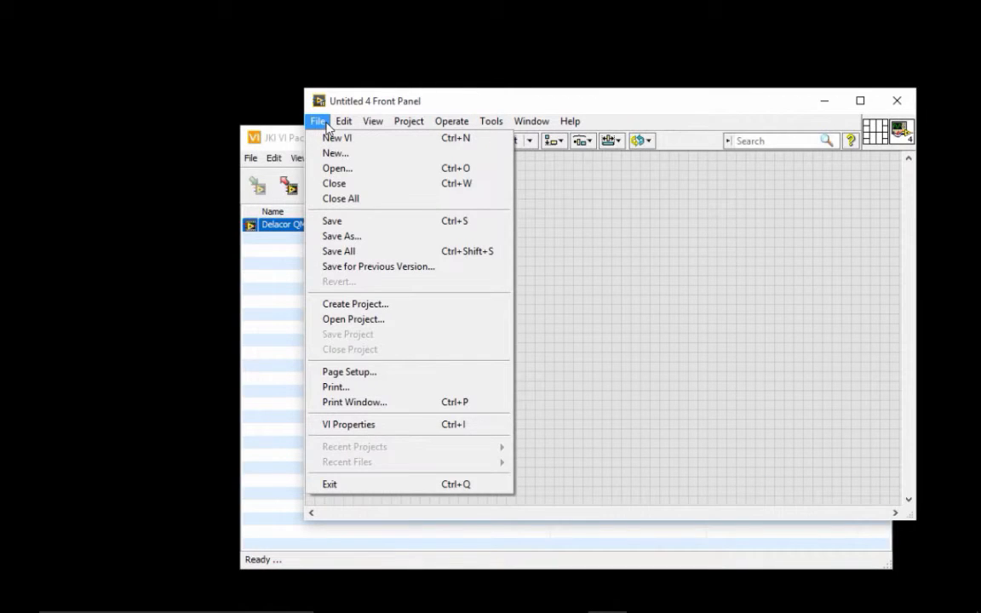
mouse_move(354, 304)
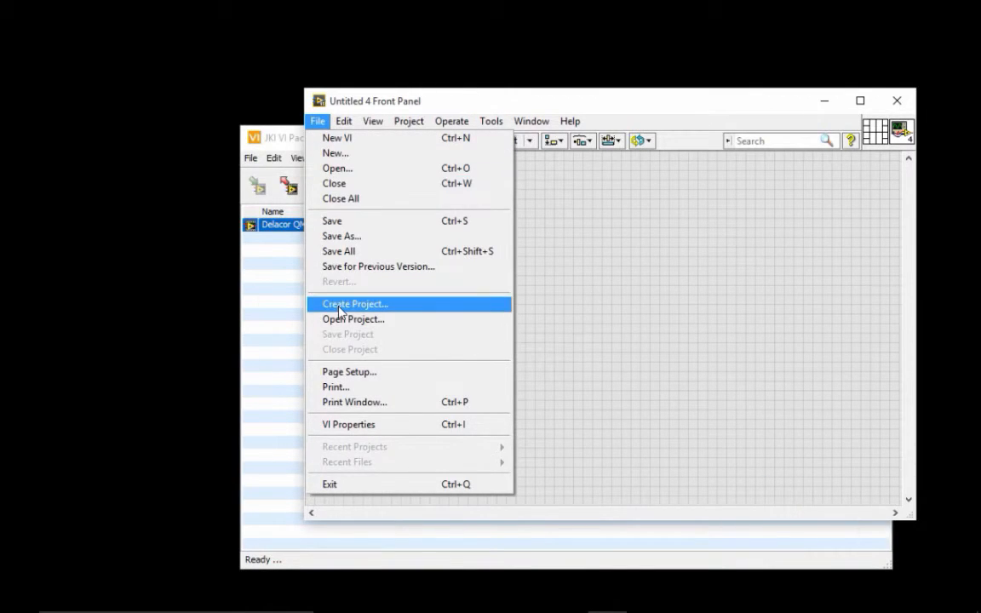
left_click(354, 303)
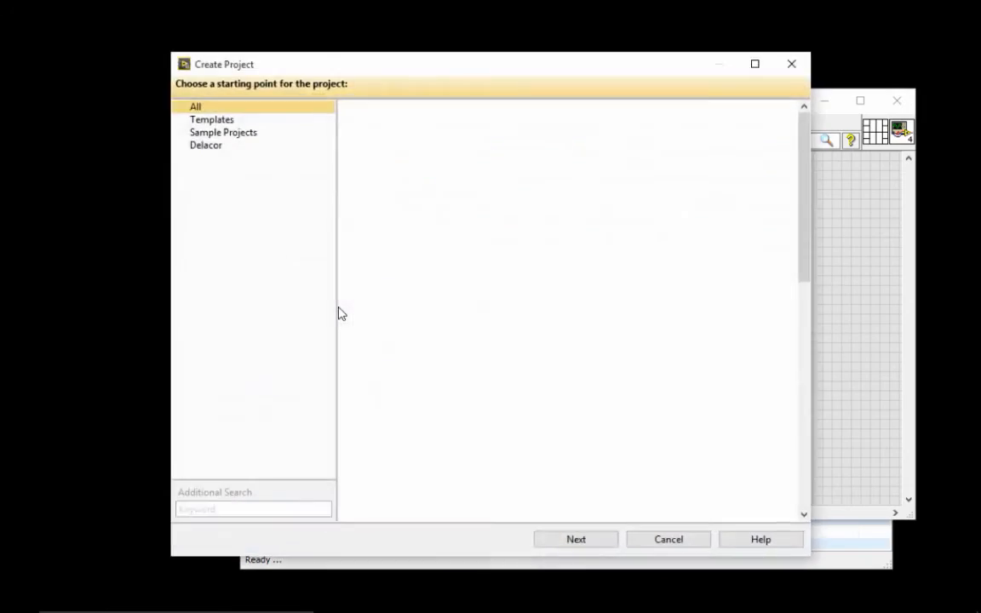
left_click(205, 145)
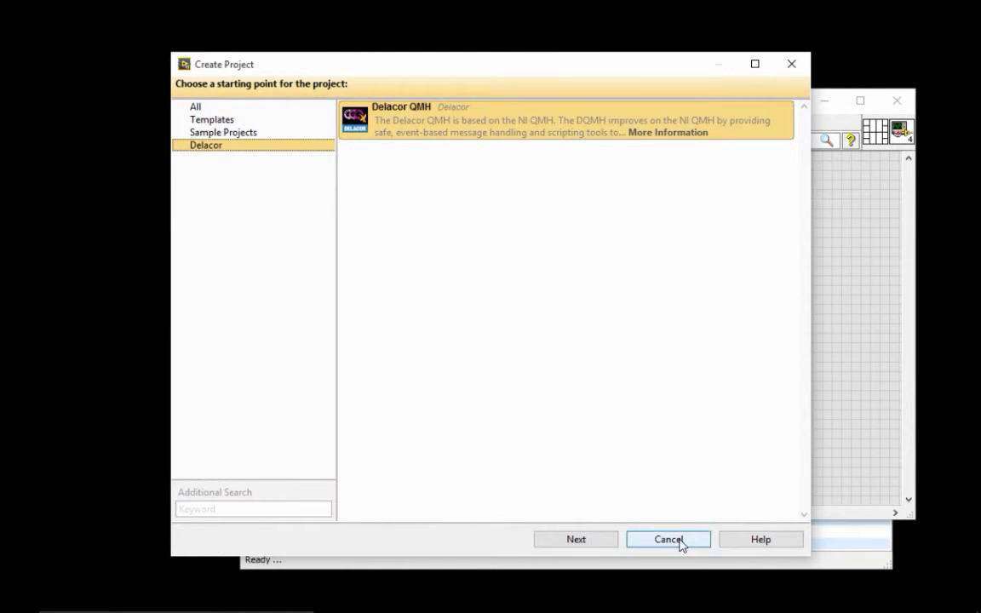
left_click(667, 538)
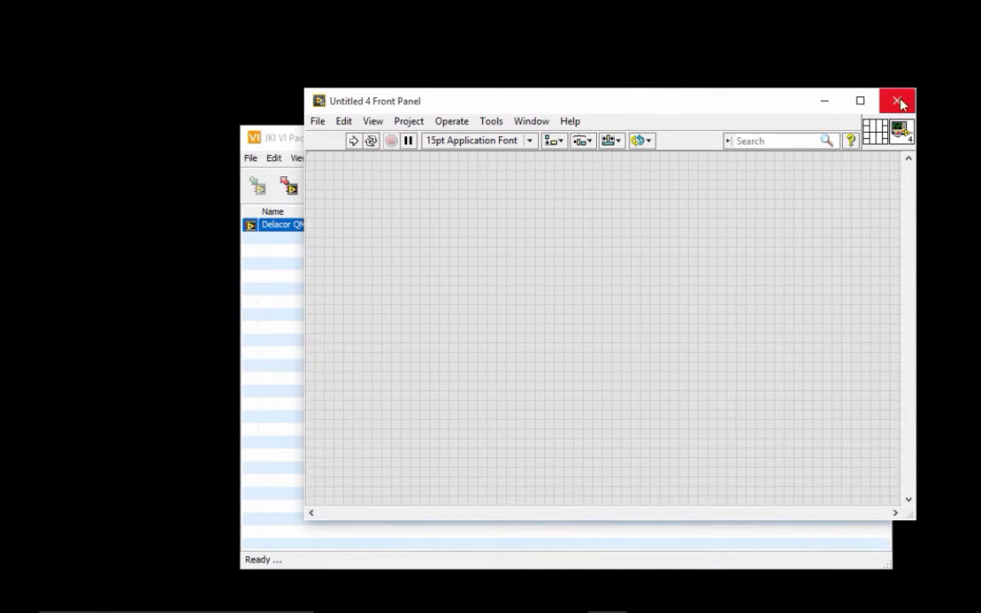
Step: Close the Untitled VI and filter Create Project to the Delacor category showing Delacor QMH
left_click(900, 100)
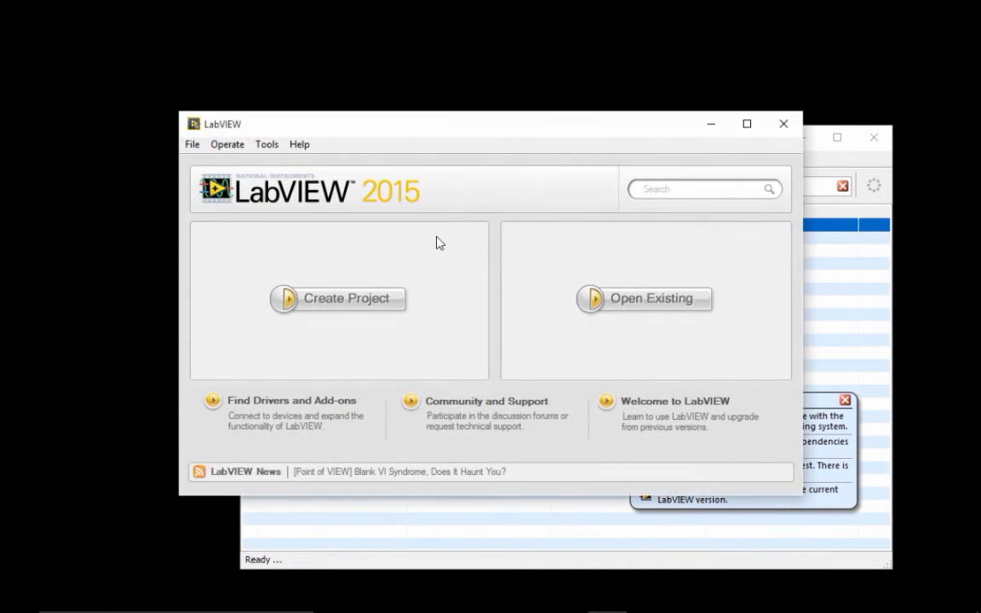
mouse_move(349, 306)
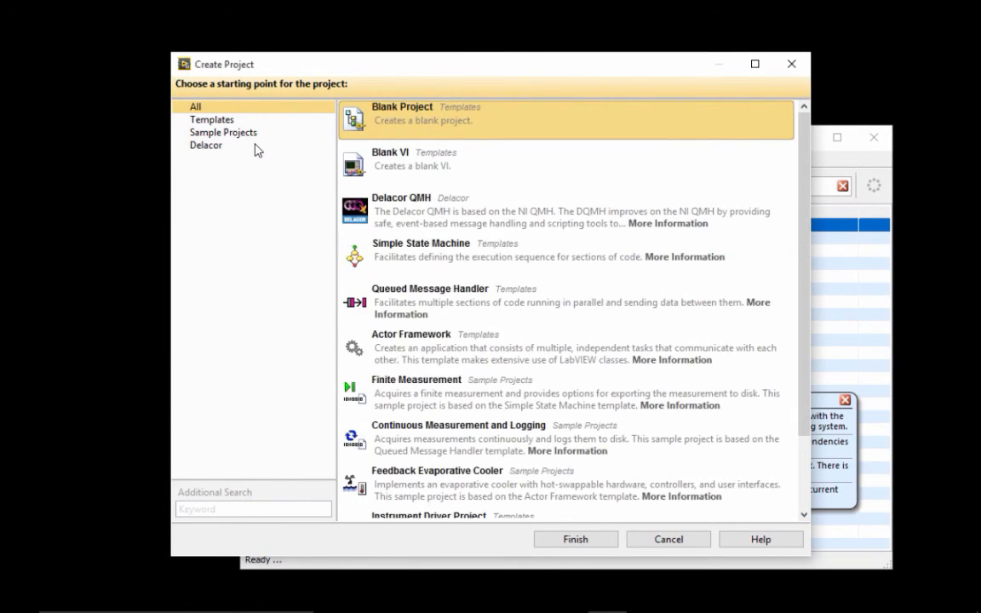
left_click(204, 144)
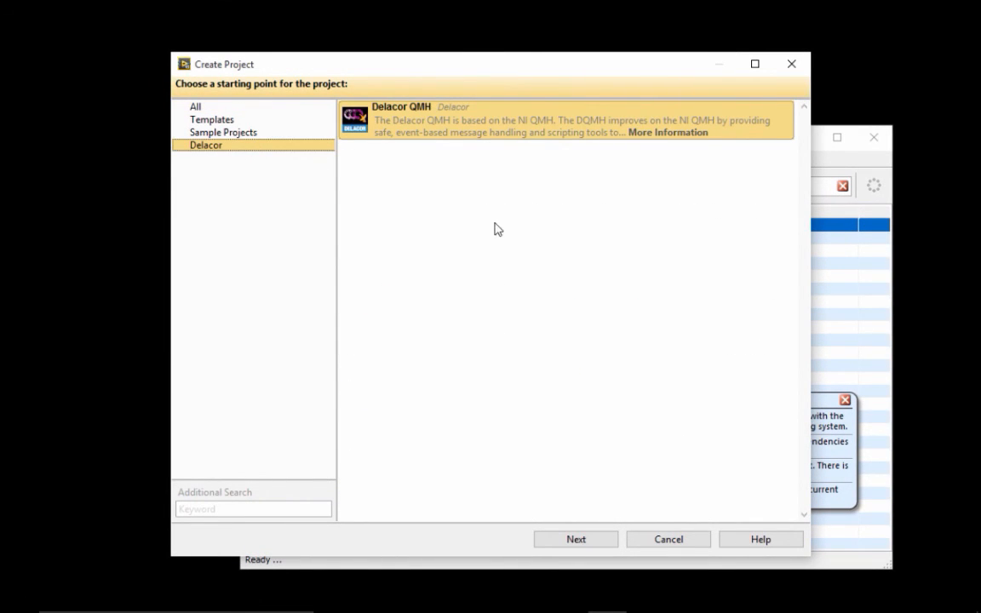